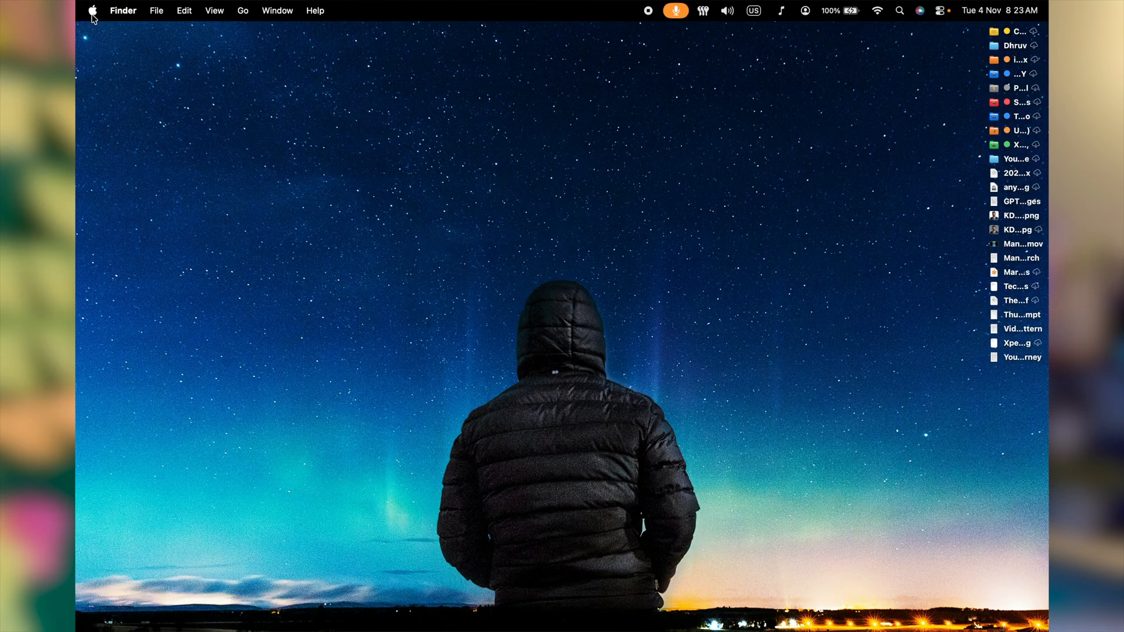
- Set the bottom-right hot corner to Quick Note in Desktop & Dock settings
{"action": "left_click", "coordinate": [92, 10]}
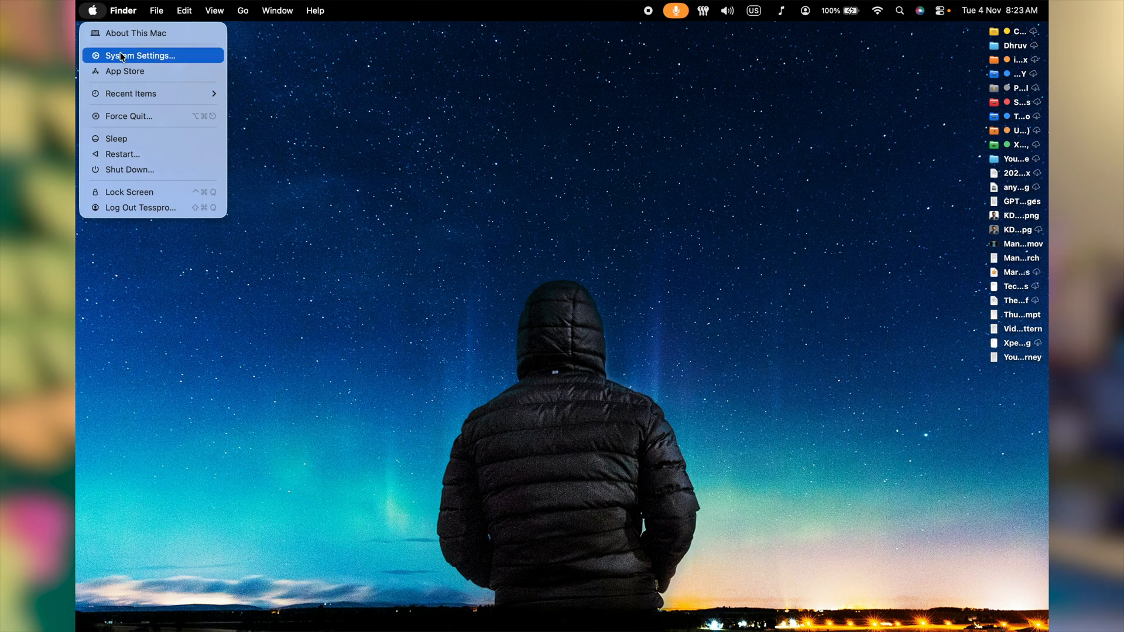
{"action": "left_click", "coordinate": [139, 55]}
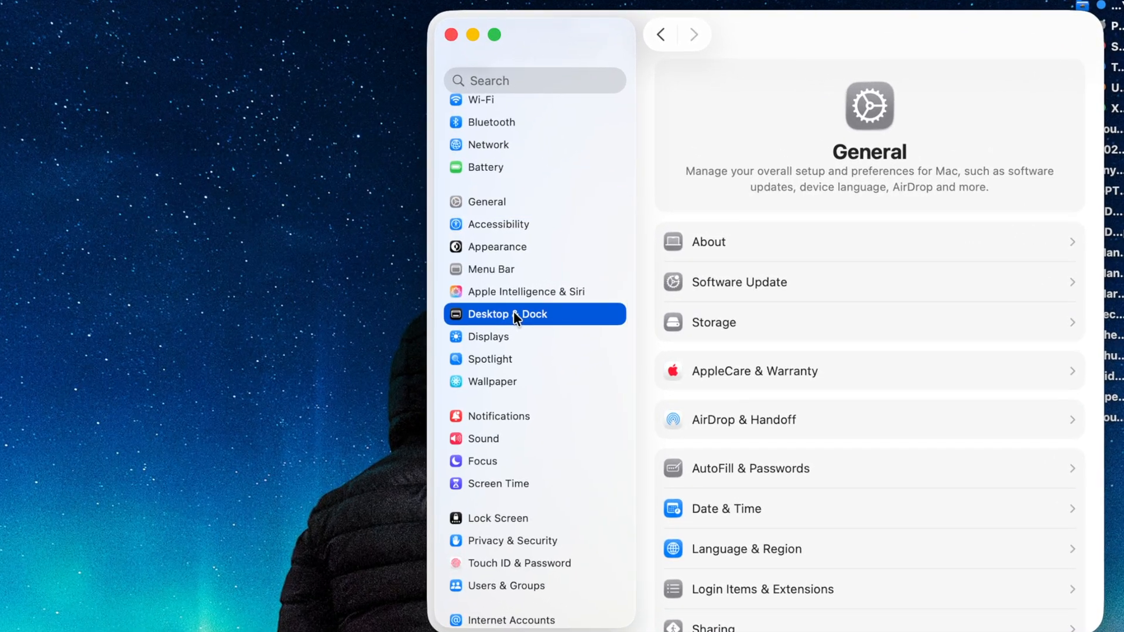
{"action": "left_click", "coordinate": [507, 314]}
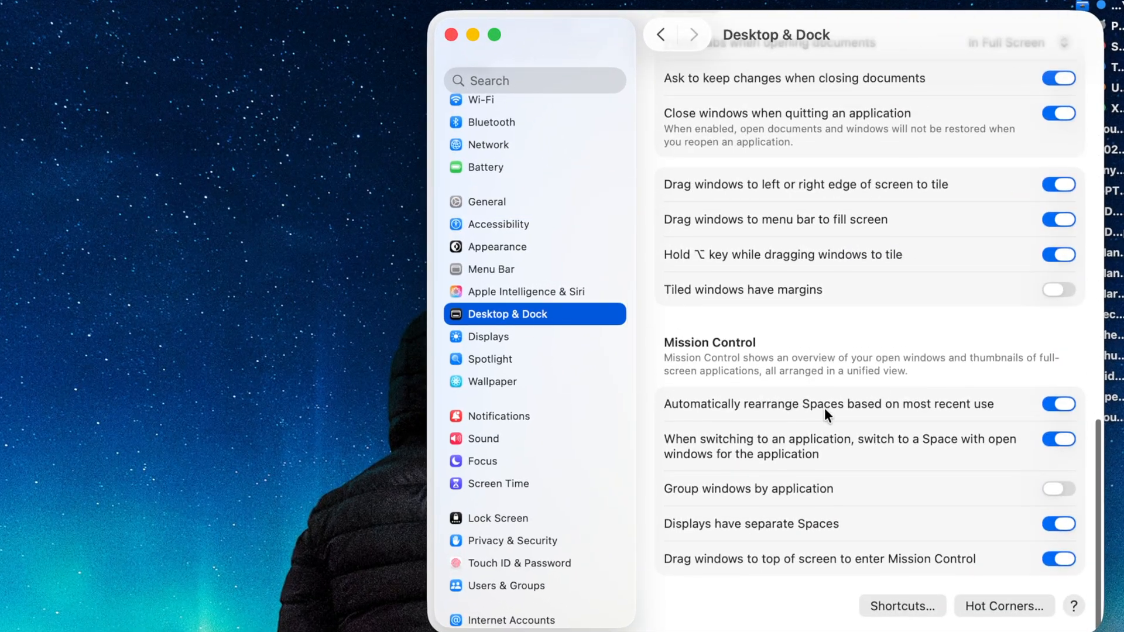
{"action": "mouse_move", "coordinate": [1009, 614]}
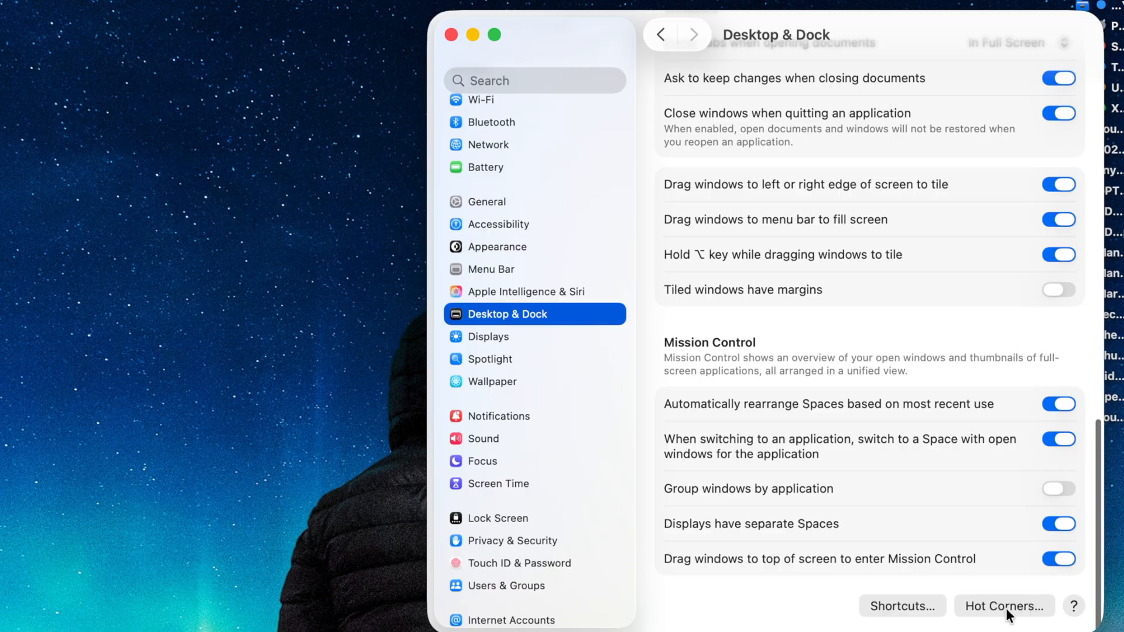
{"action": "left_click", "coordinate": [1002, 606]}
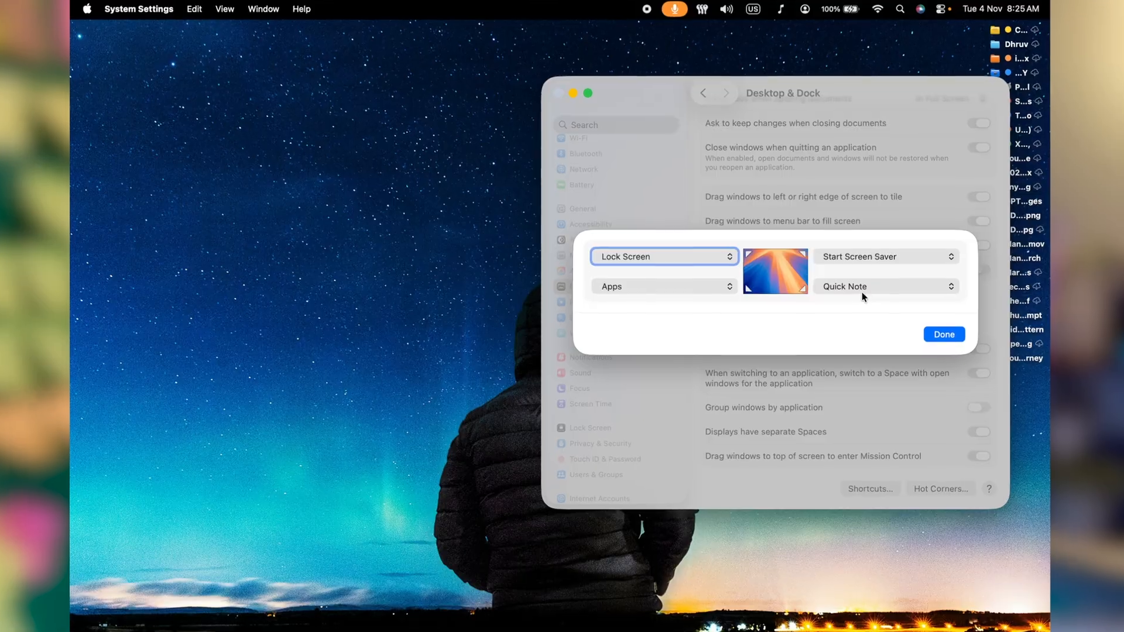
{"action": "left_click", "coordinate": [884, 286]}
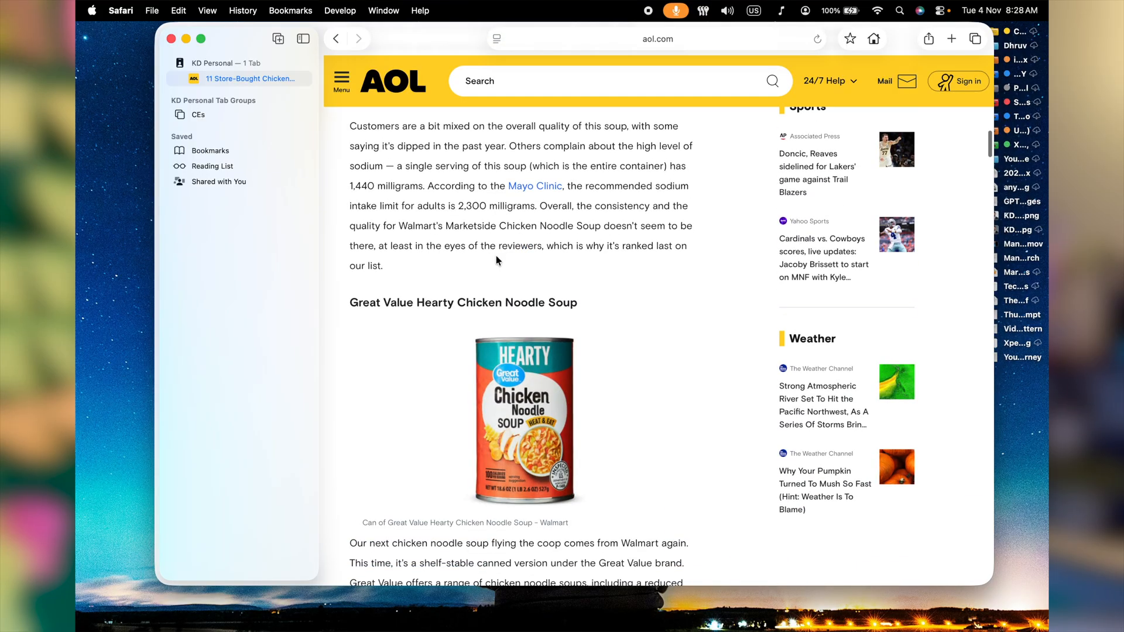
- Scroll up through the aol.com chicken noodle soup article in Safari
{"action": "scroll", "scroll_direction": "up", "scroll_amount": 3}
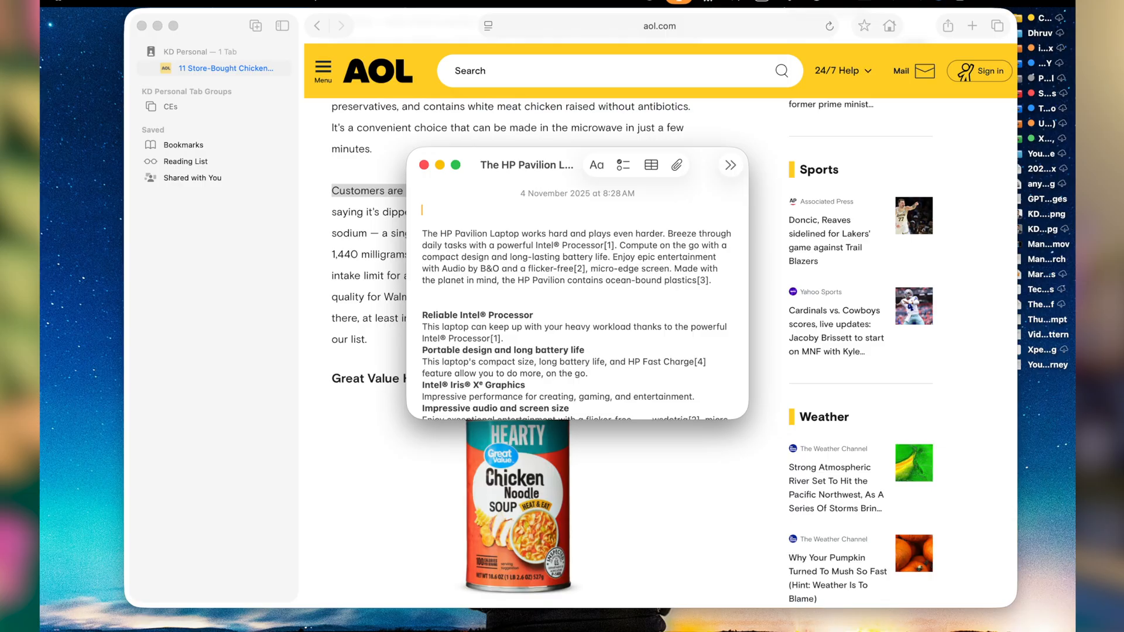
- Type 'Customers are a bit mixed on the ov' into the Quick Note
{"action": "type", "text": "Customers are a bit mixed on the ov"}
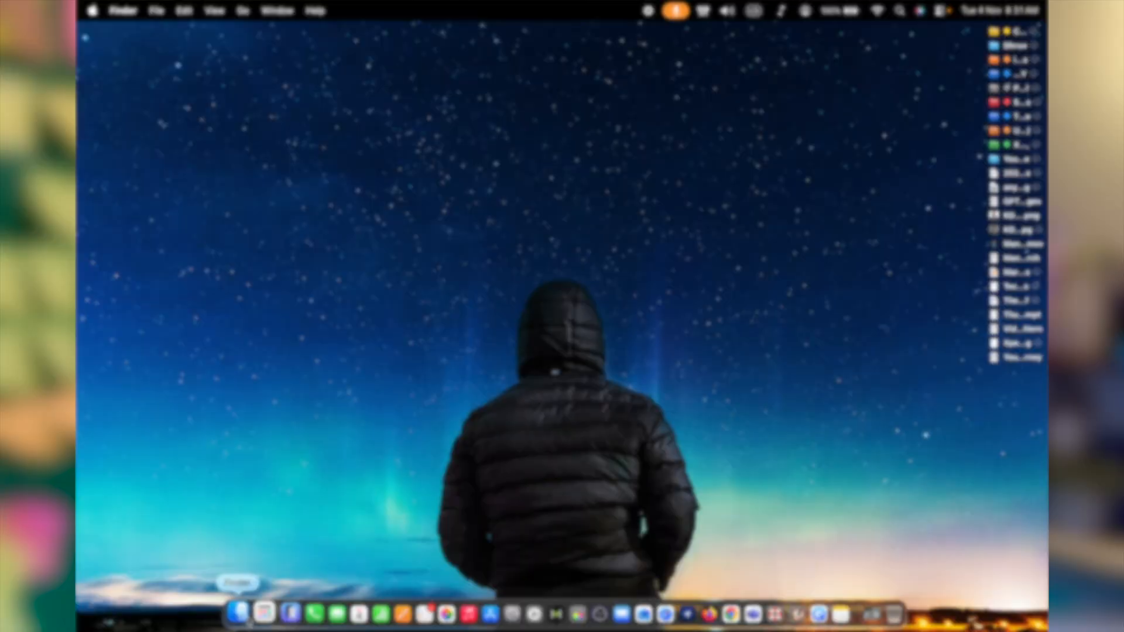
- Add three new tabs to the Finder window with Command+T
{"action": "key", "text": "cmd+t"}
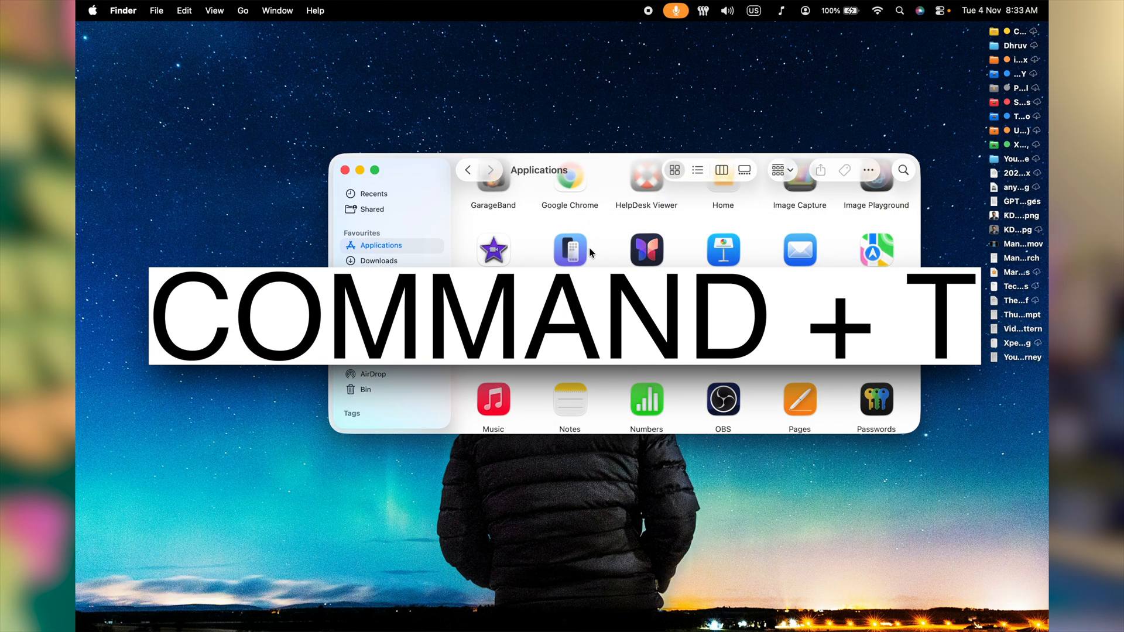
{"action": "key", "text": "cmd+t"}
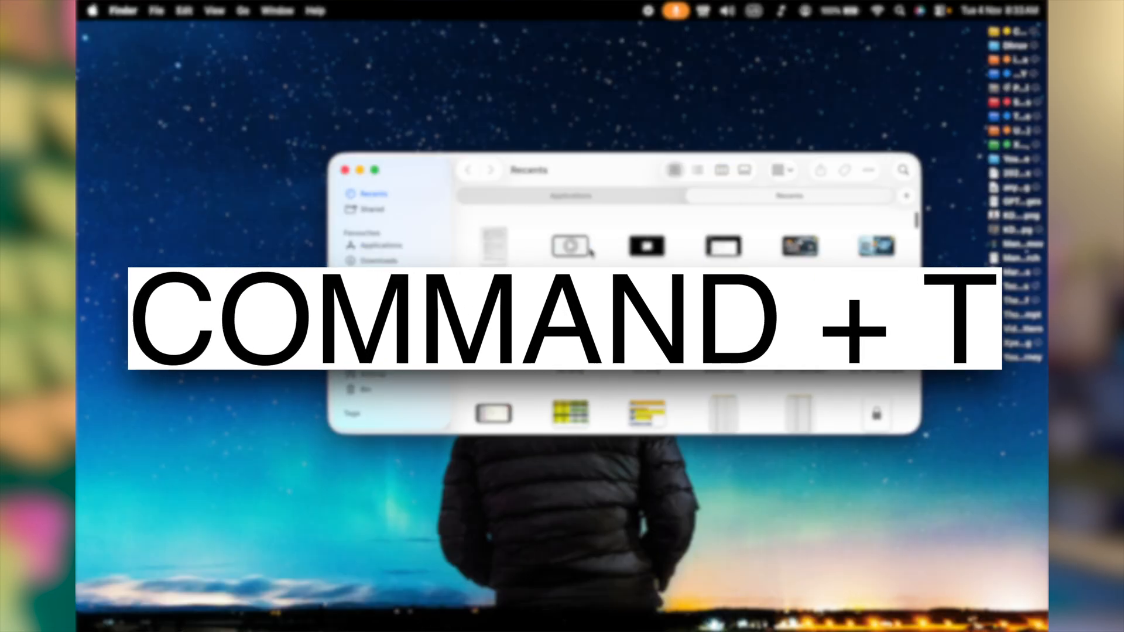
{"action": "key", "text": "cmd+t"}
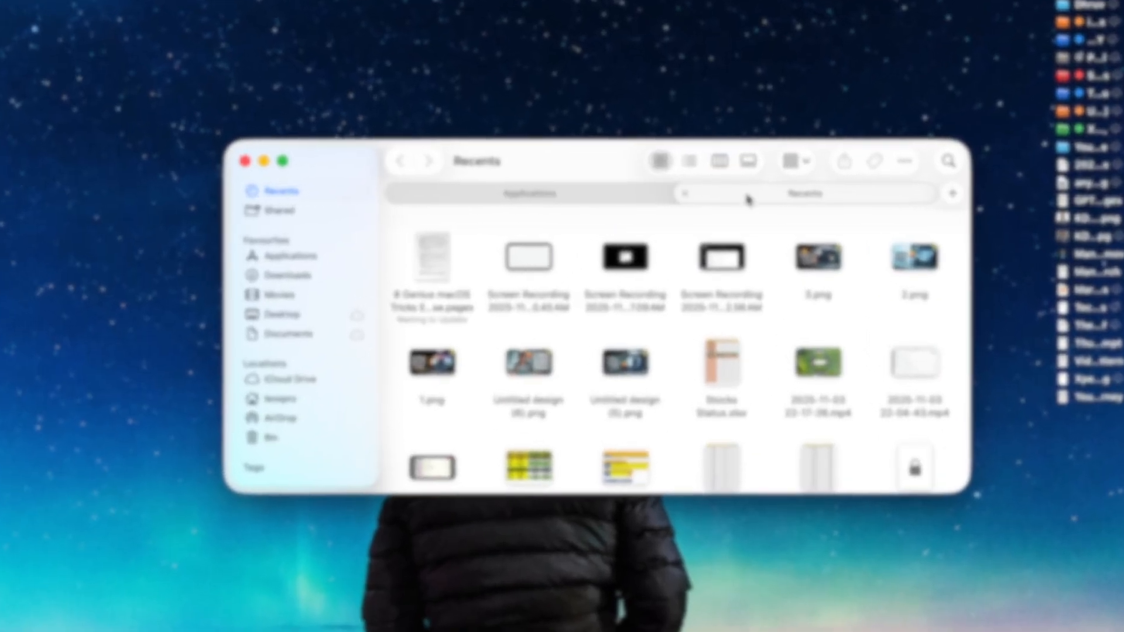
{"action": "mouse_move", "coordinate": [802, 208]}
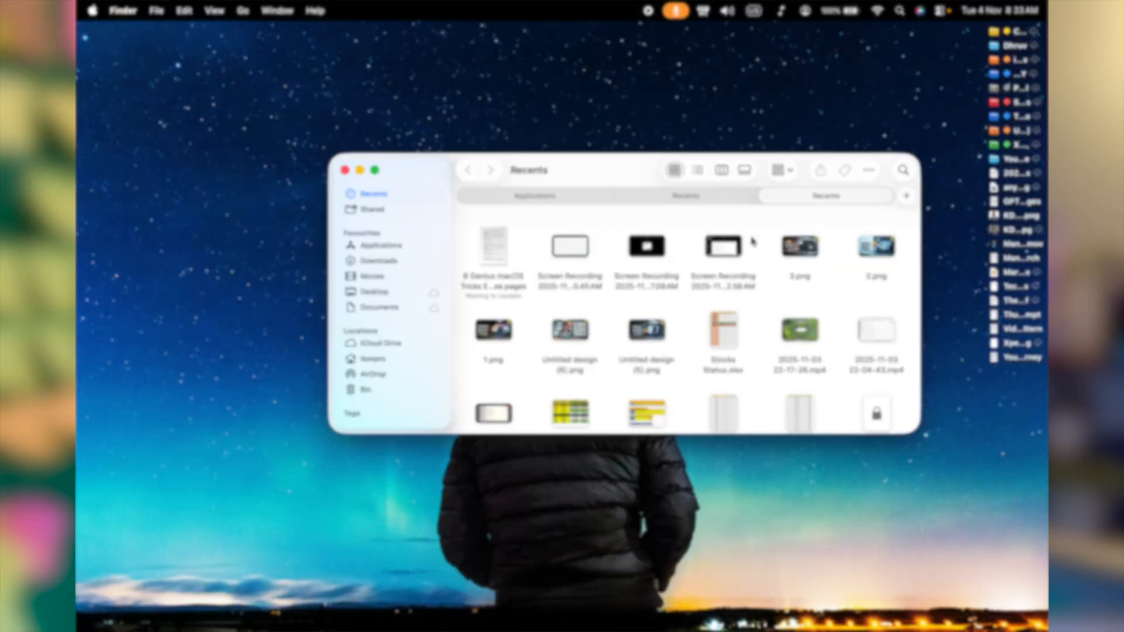
{"action": "mouse_move", "coordinate": [660, 230]}
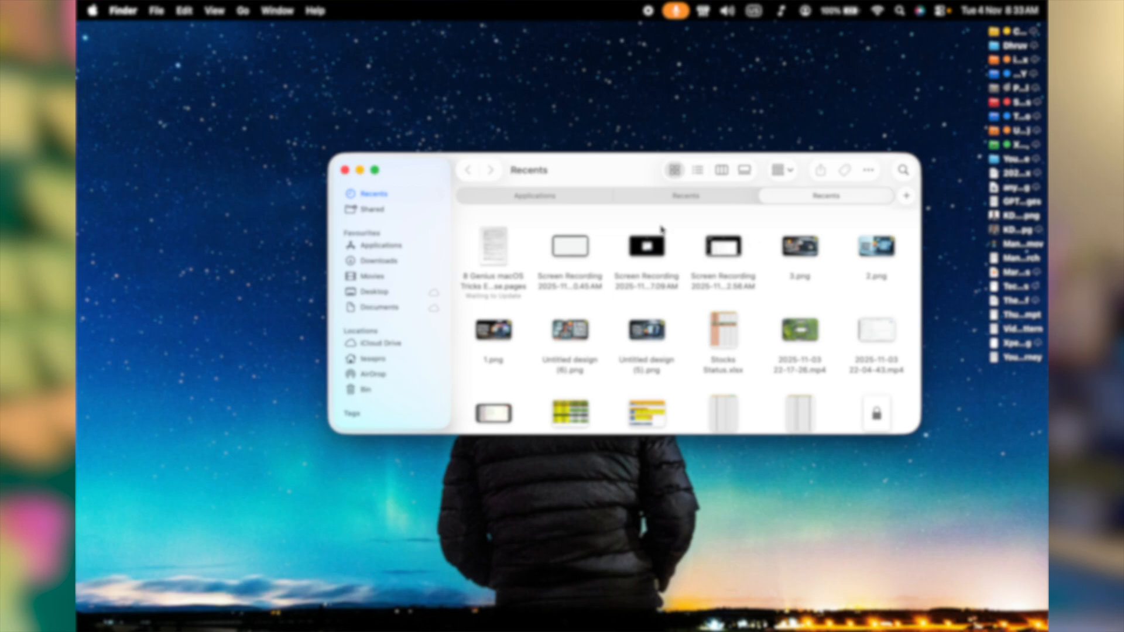
- Show Movies in the third tab and Downloads in the Recents tab
{"action": "left_click", "coordinate": [373, 276]}
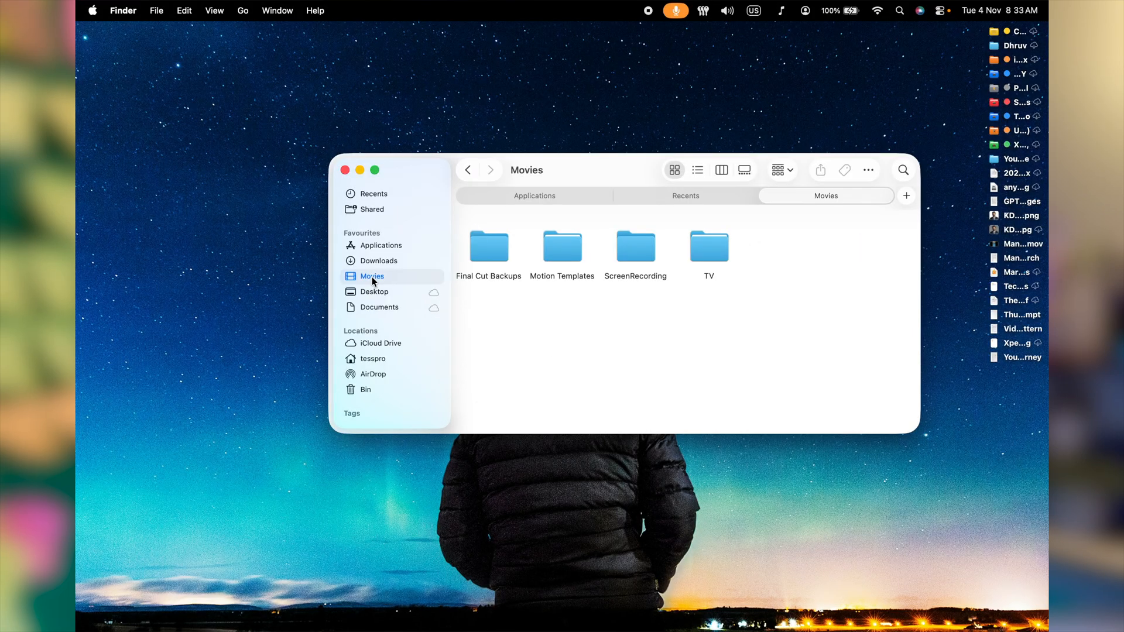
{"action": "left_click", "coordinate": [373, 194]}
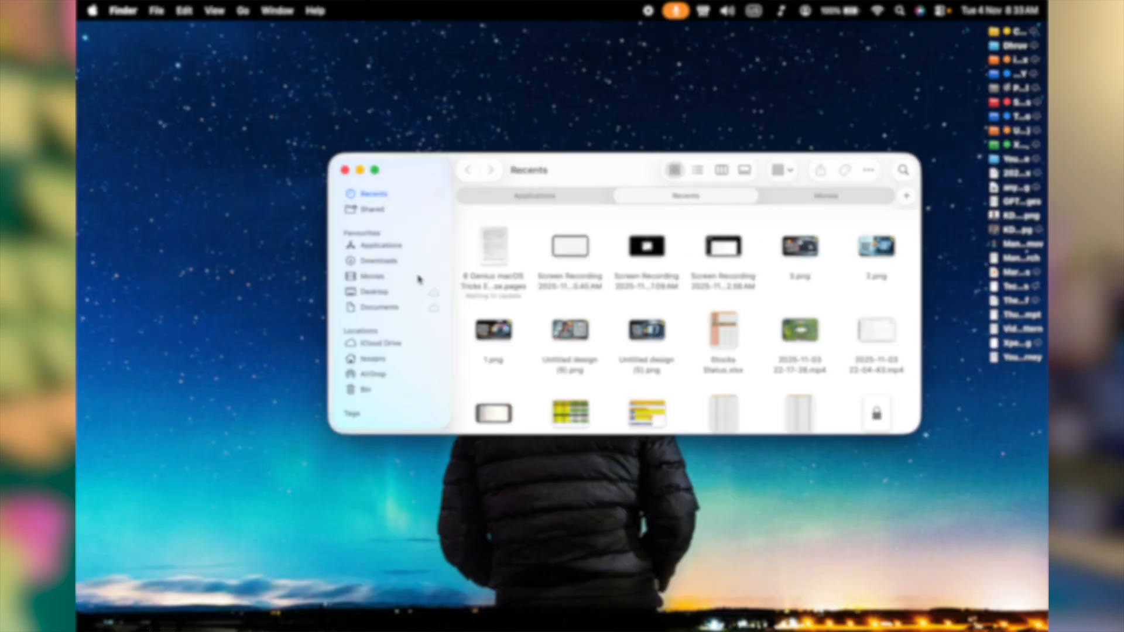
{"action": "left_click", "coordinate": [379, 260]}
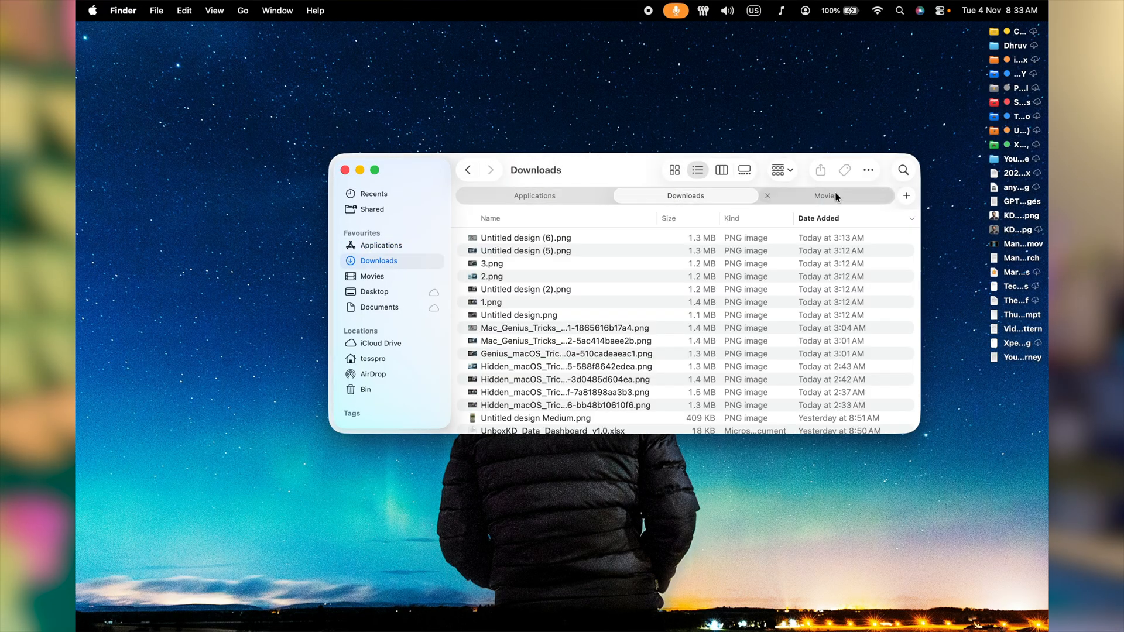
- From the Movies tab, open the Final Cut Backups folder in a new tab
{"action": "left_click", "coordinate": [824, 195]}
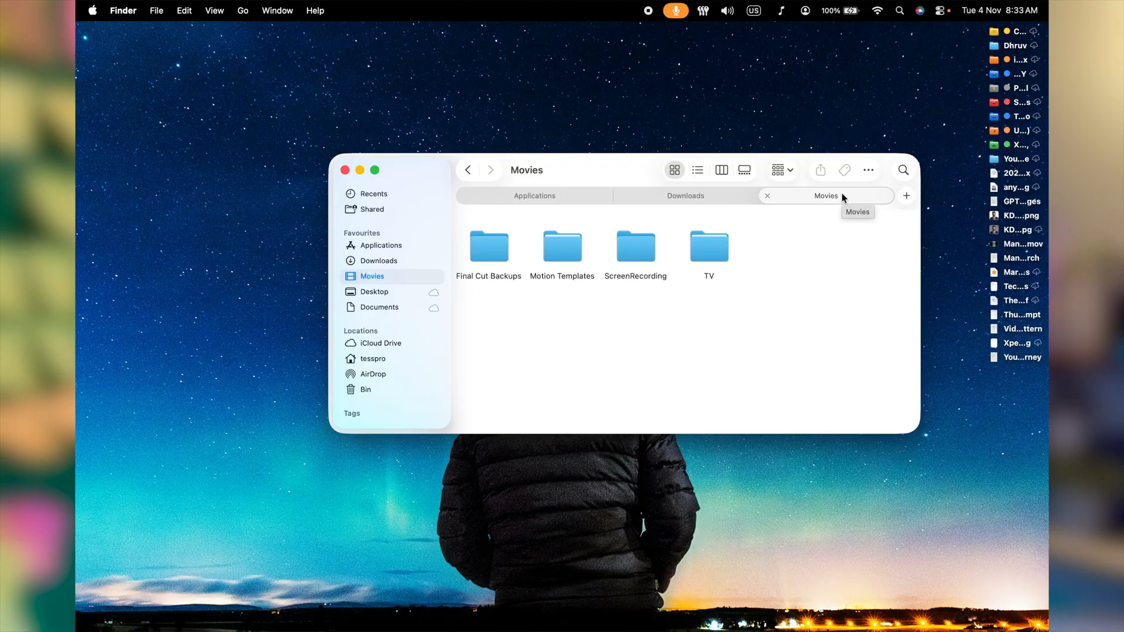
{"action": "mouse_move", "coordinate": [799, 200]}
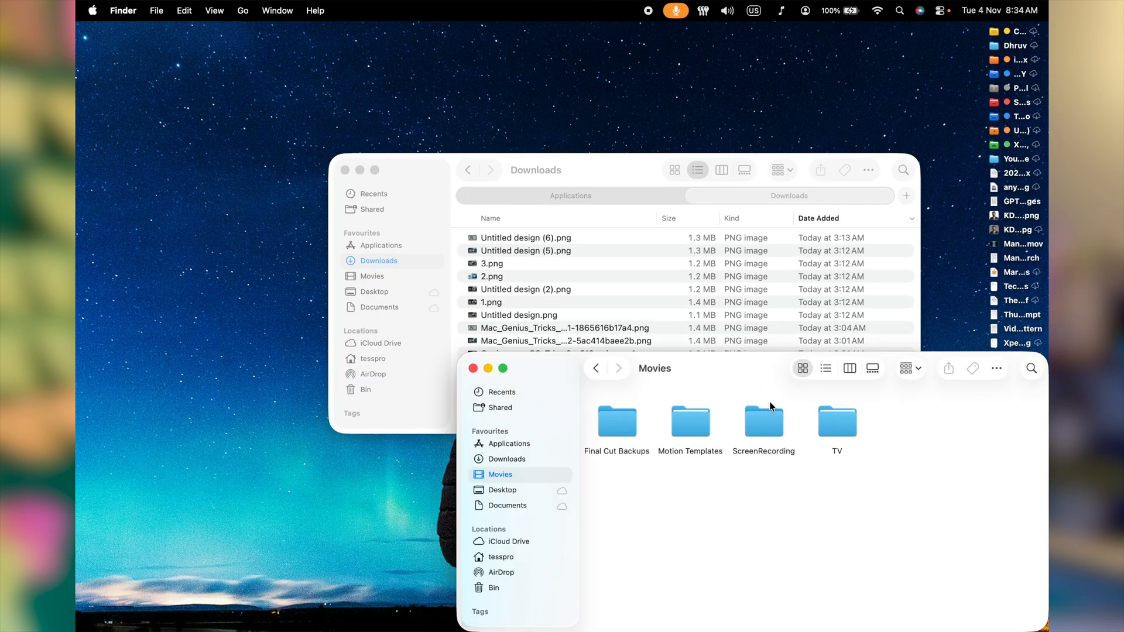
{"action": "double_click", "coordinate": [616, 422]}
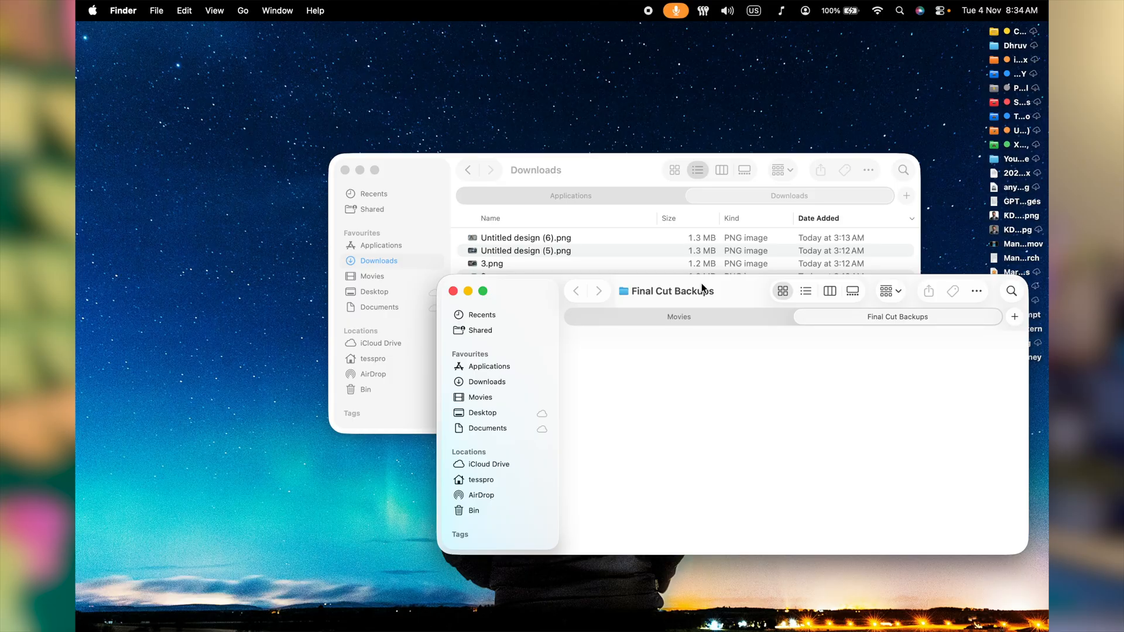
{"action": "mouse_move", "coordinate": [605, 271]}
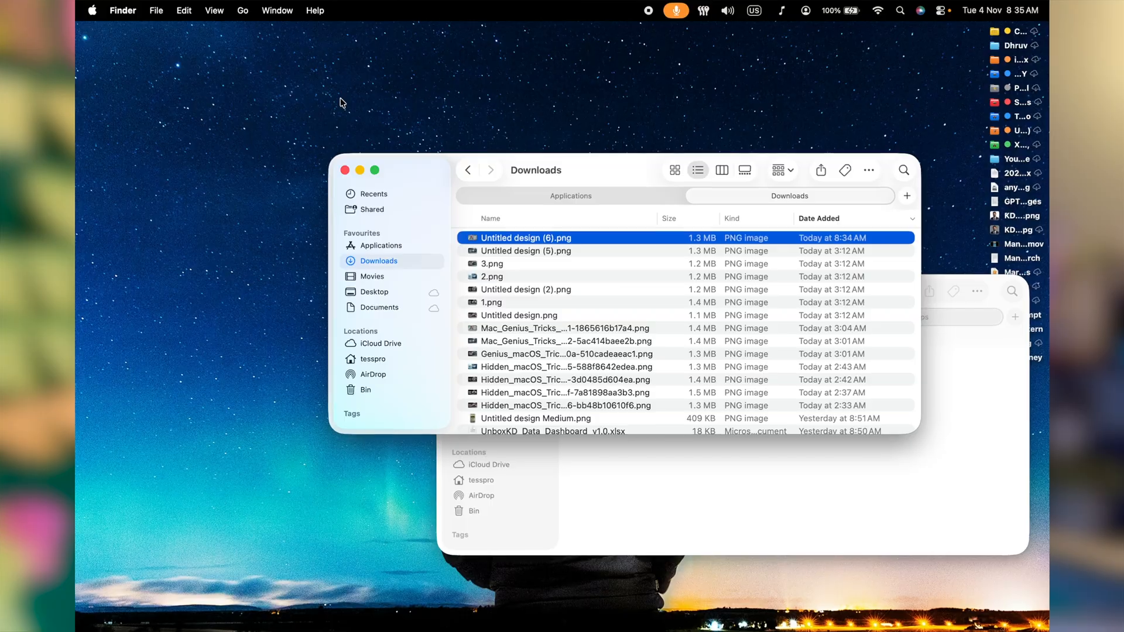
- Bring the Downloads window forward and merge all Finder windows into one
{"action": "left_click", "coordinate": [276, 10]}
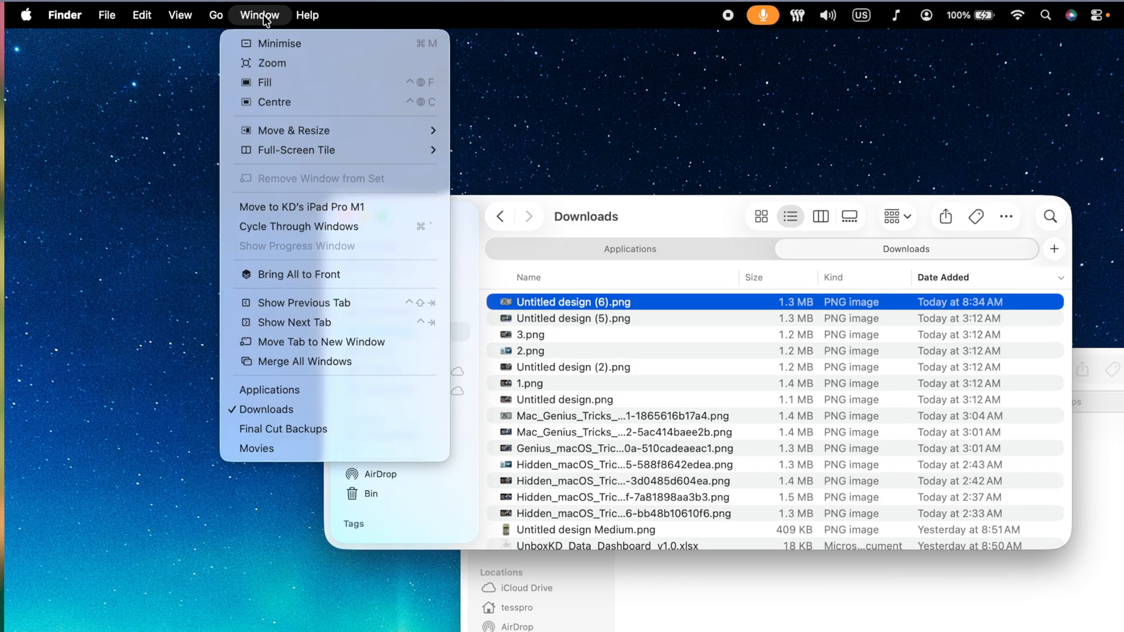
{"action": "mouse_move", "coordinate": [330, 361]}
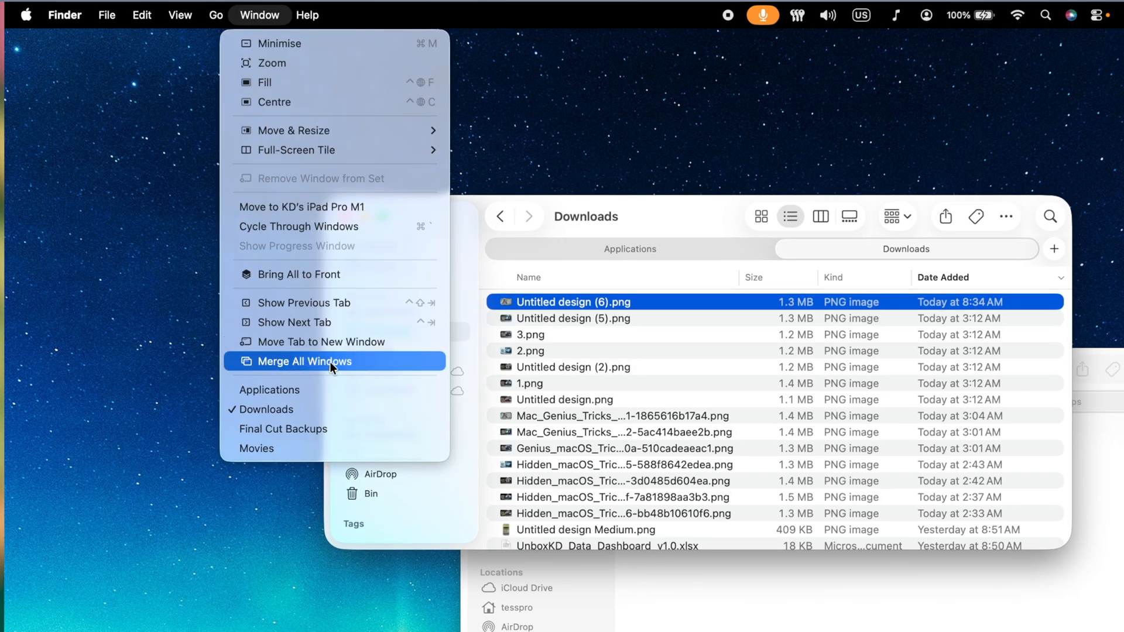
{"action": "left_click", "coordinate": [301, 360]}
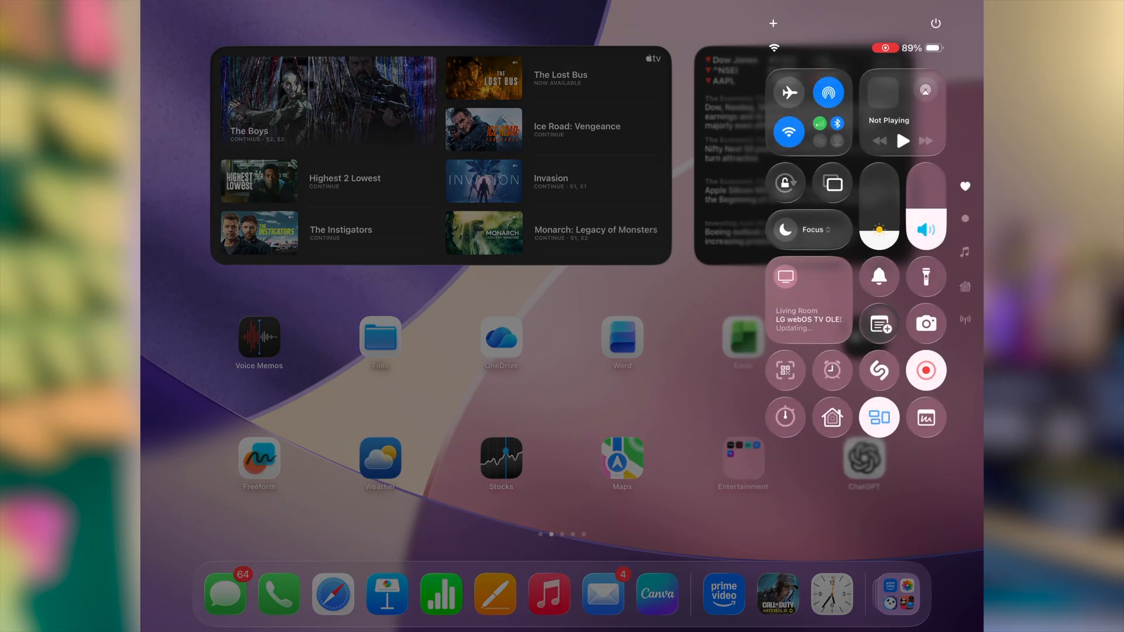
- Tap the Focus tile in the iPad's Control Center
{"action": "left_click", "coordinate": [807, 229]}
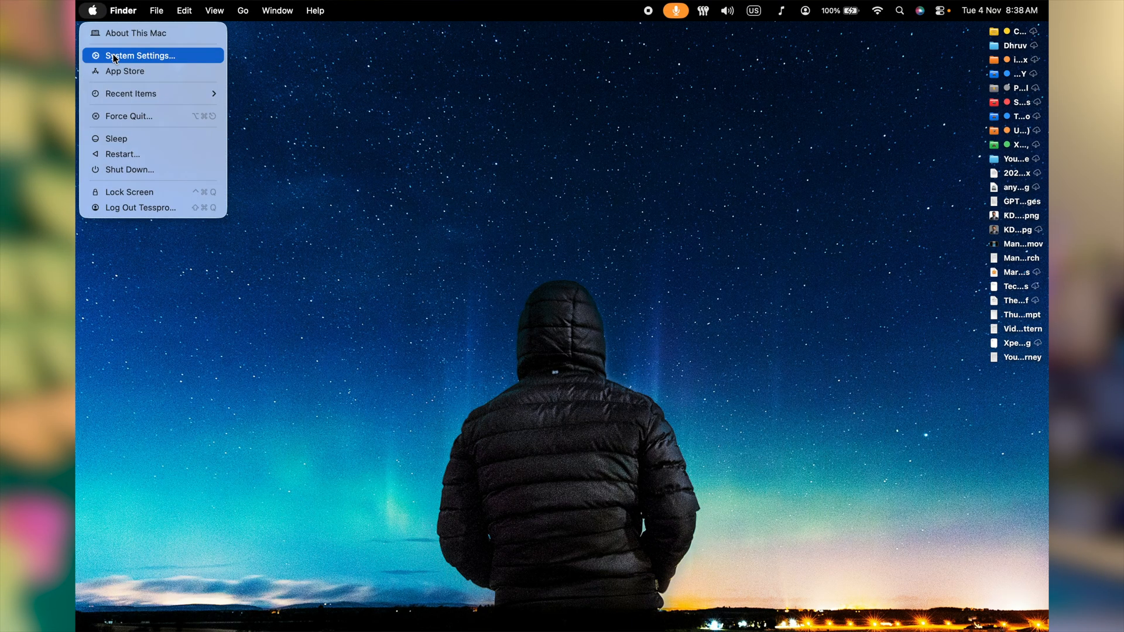
- Open System Settings' Focus pane and add Work as a new Focus
{"action": "left_click", "coordinate": [141, 55]}
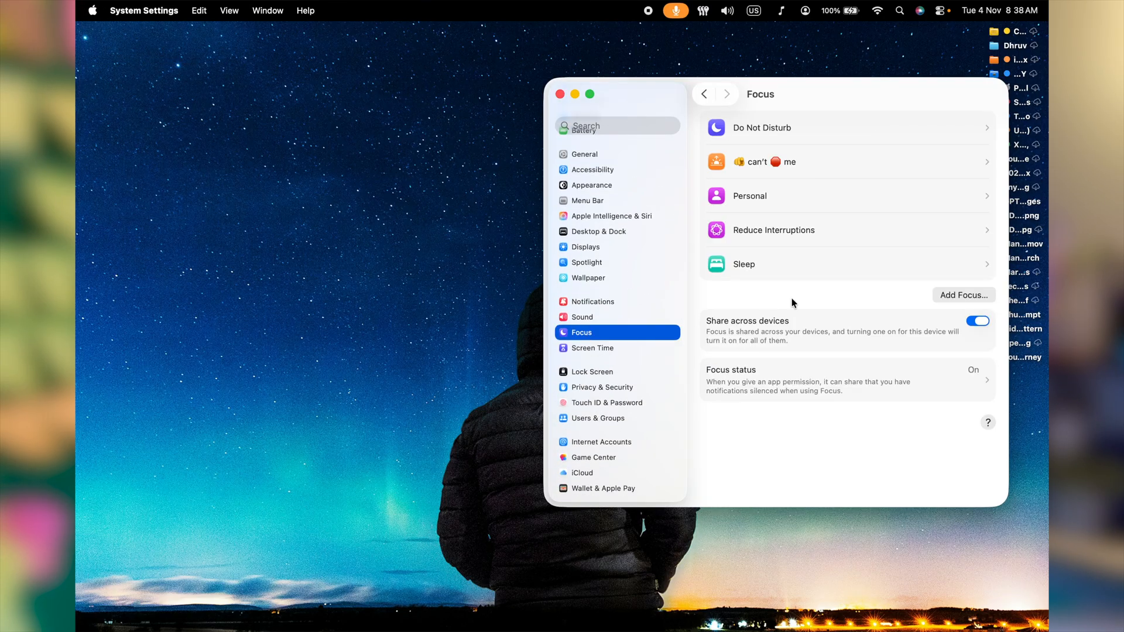
{"action": "mouse_move", "coordinate": [960, 301]}
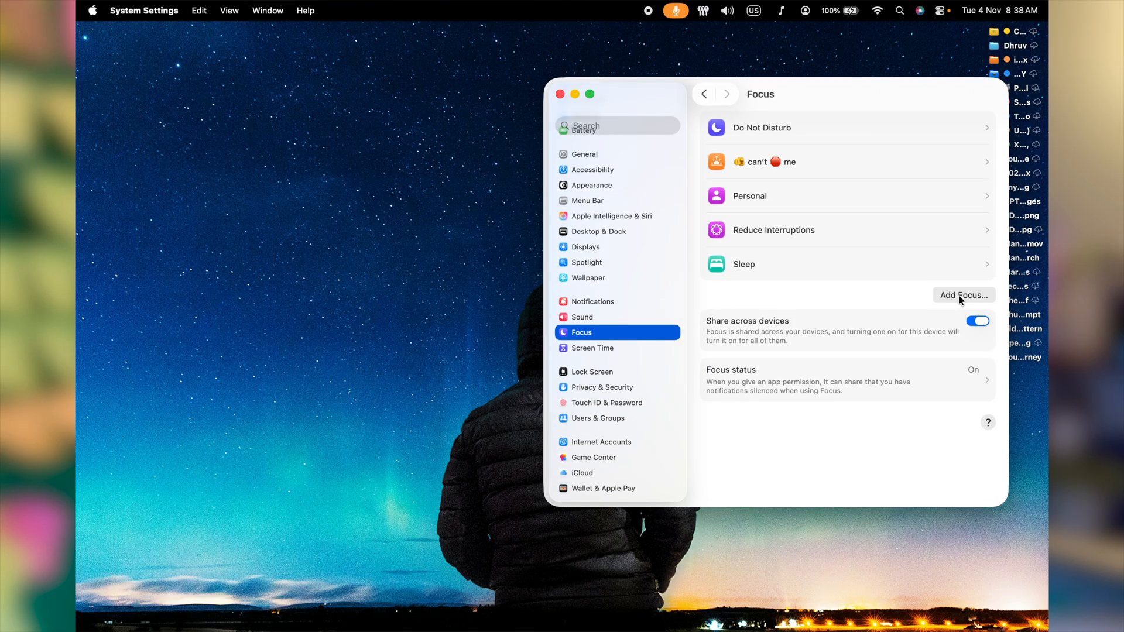
{"action": "left_click", "coordinate": [962, 295]}
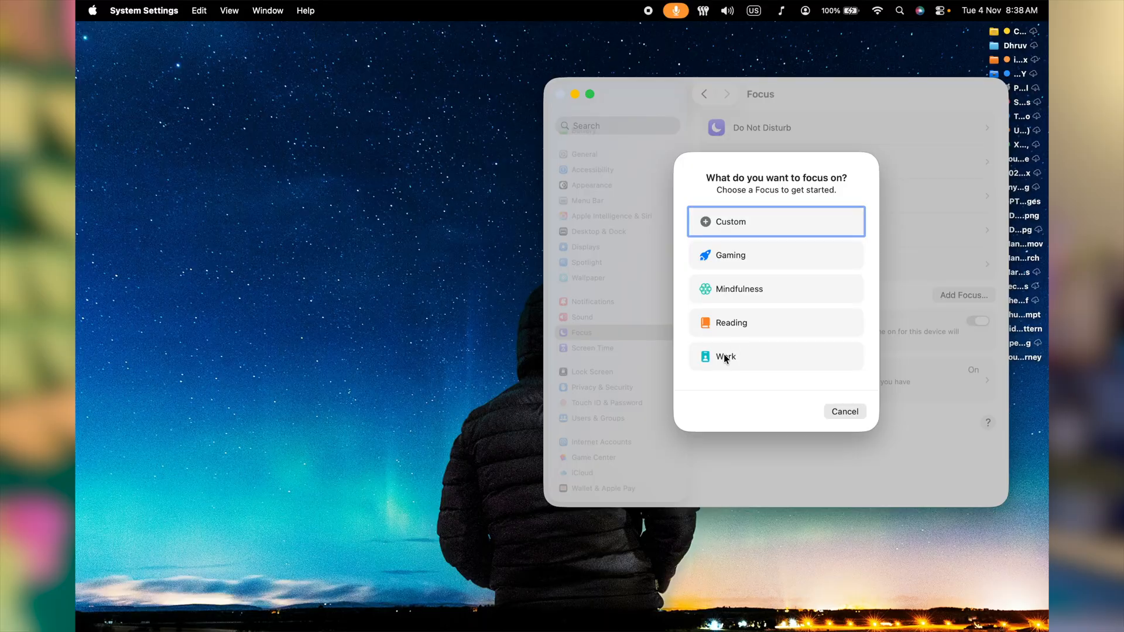
{"action": "left_click", "coordinate": [725, 357]}
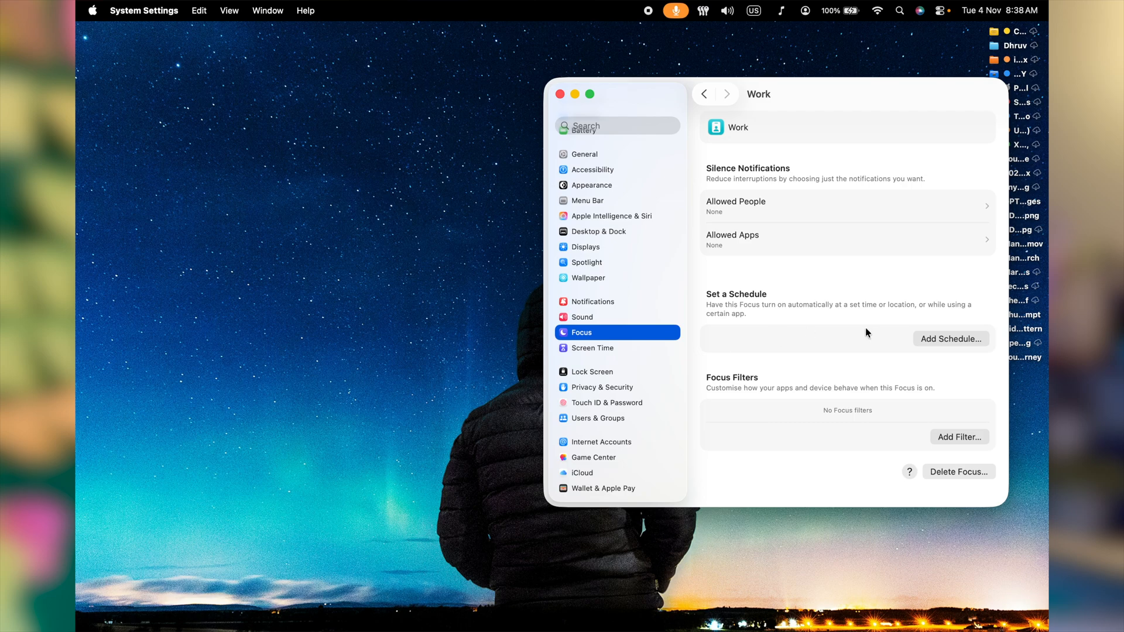
{"action": "mouse_move", "coordinate": [791, 222]}
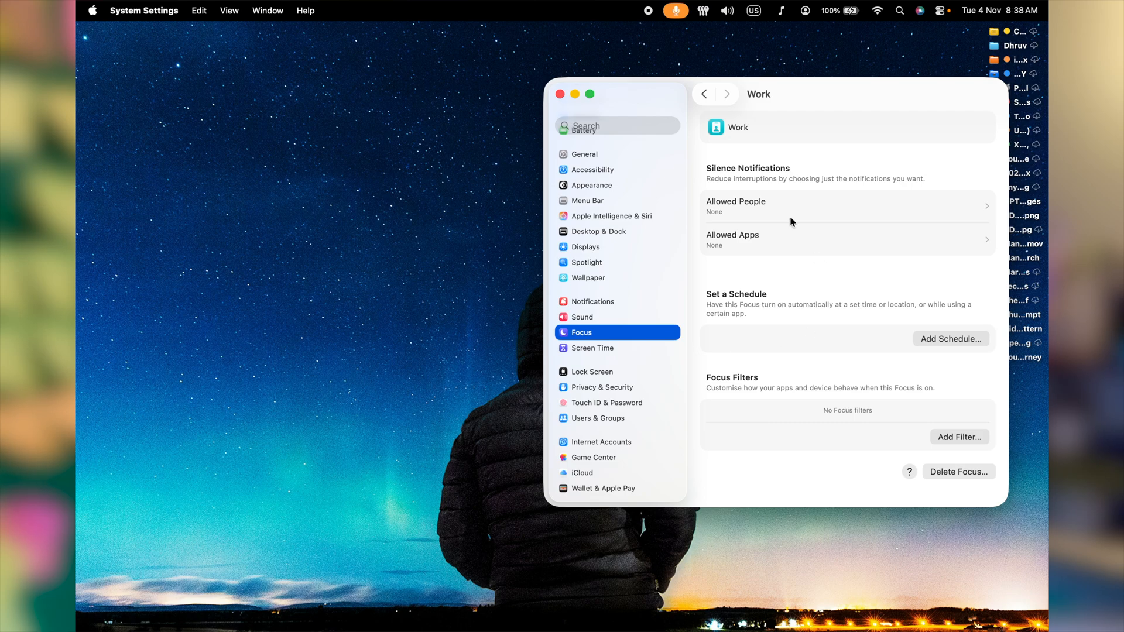
{"action": "mouse_move", "coordinate": [757, 208]}
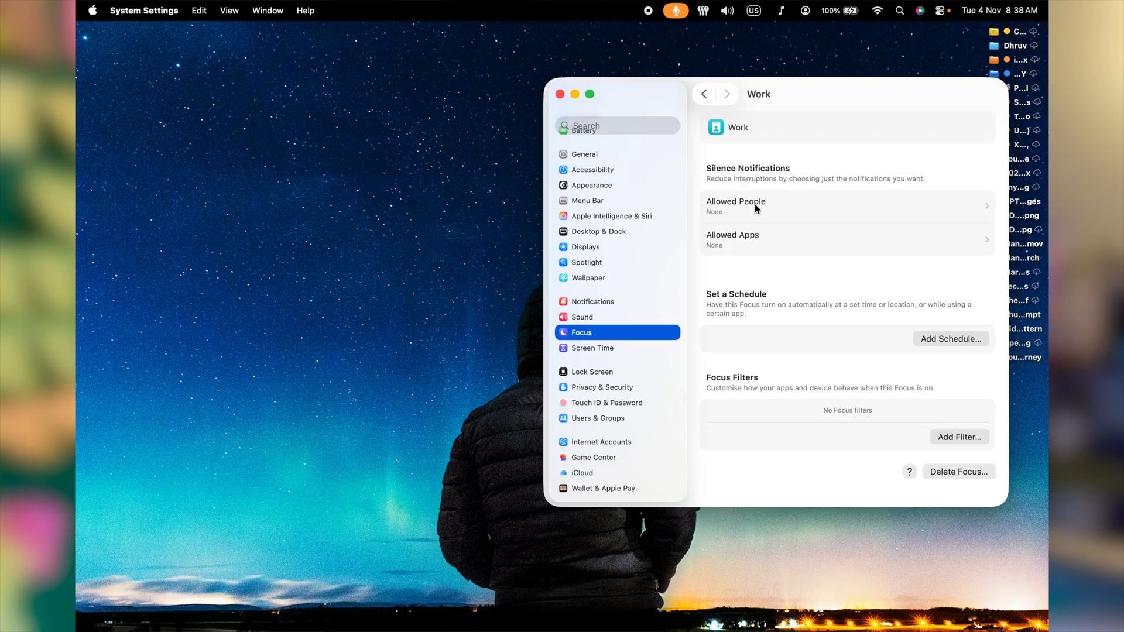
{"action": "mouse_move", "coordinate": [785, 209]}
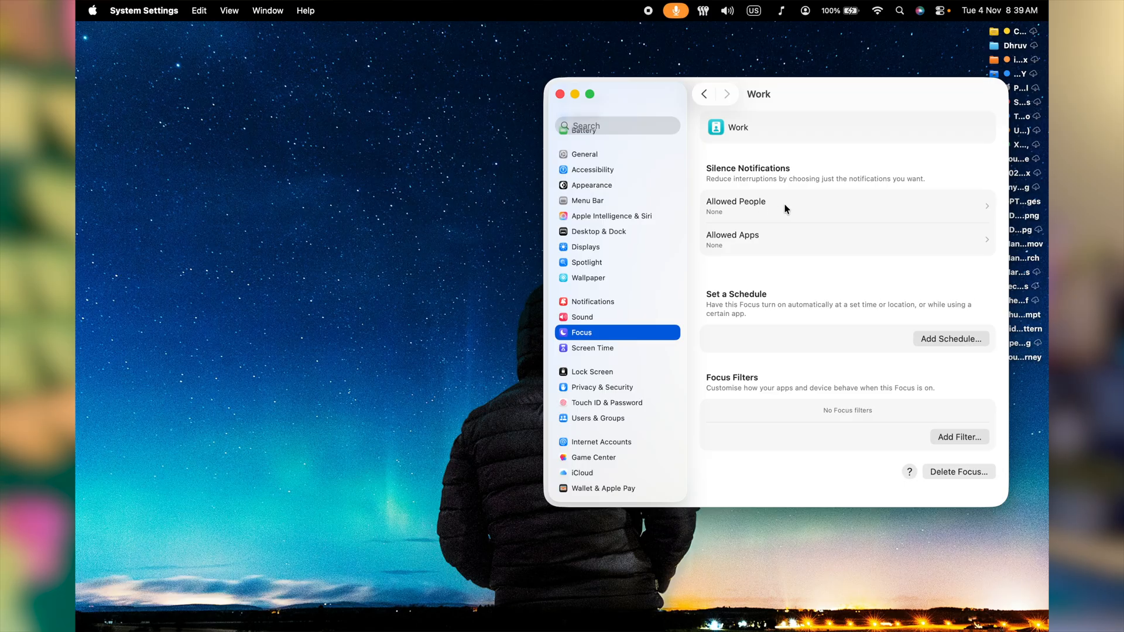
{"action": "mouse_move", "coordinate": [764, 247]}
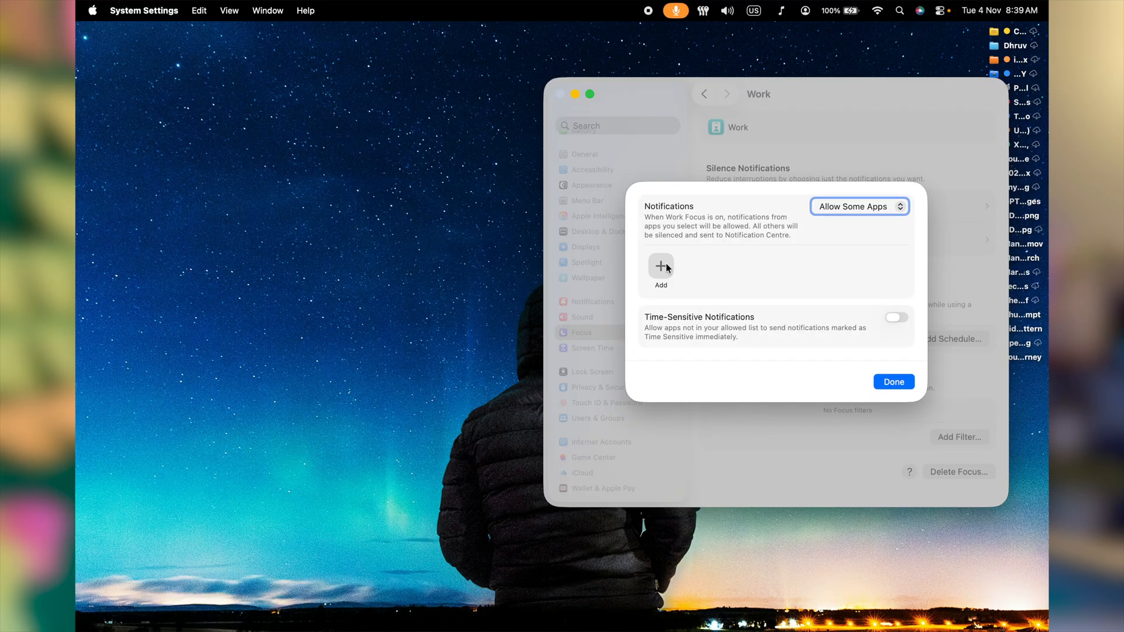
- Dismiss the Allowed Apps list unchanged, then begin adding a Work Focus filter
{"action": "left_click", "coordinate": [659, 266]}
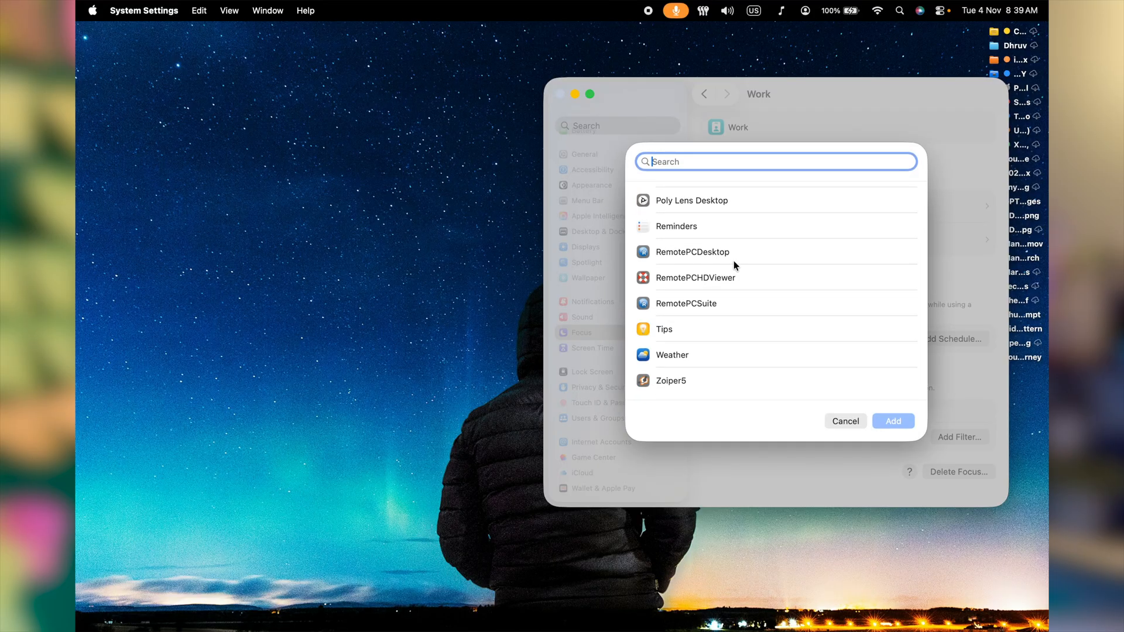
{"action": "left_click", "coordinate": [844, 421]}
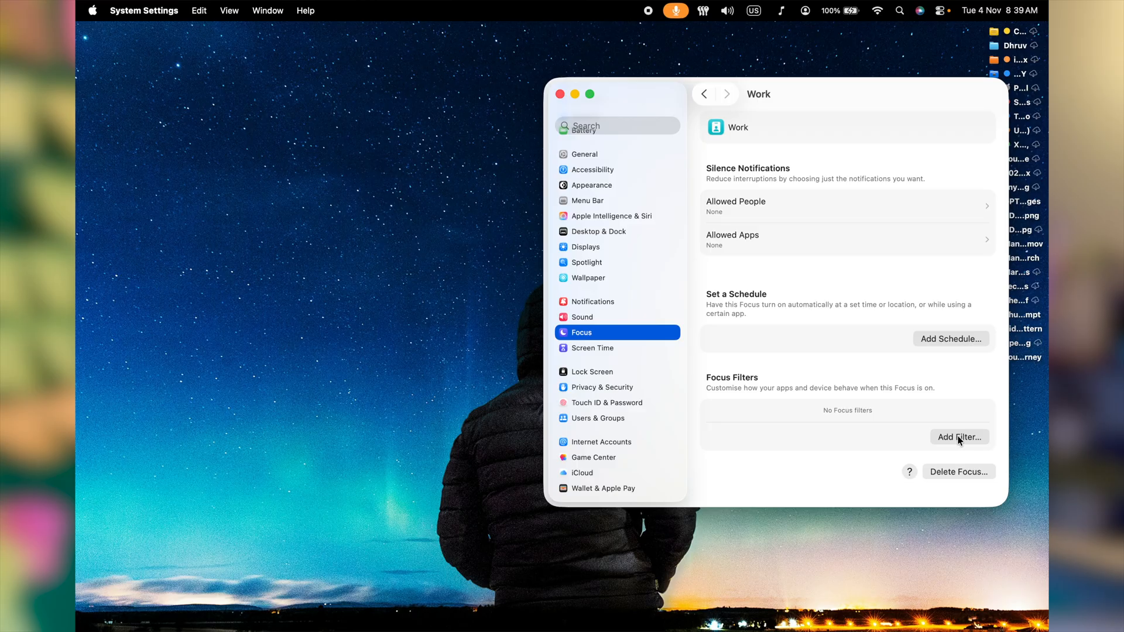
{"action": "left_click", "coordinate": [958, 436]}
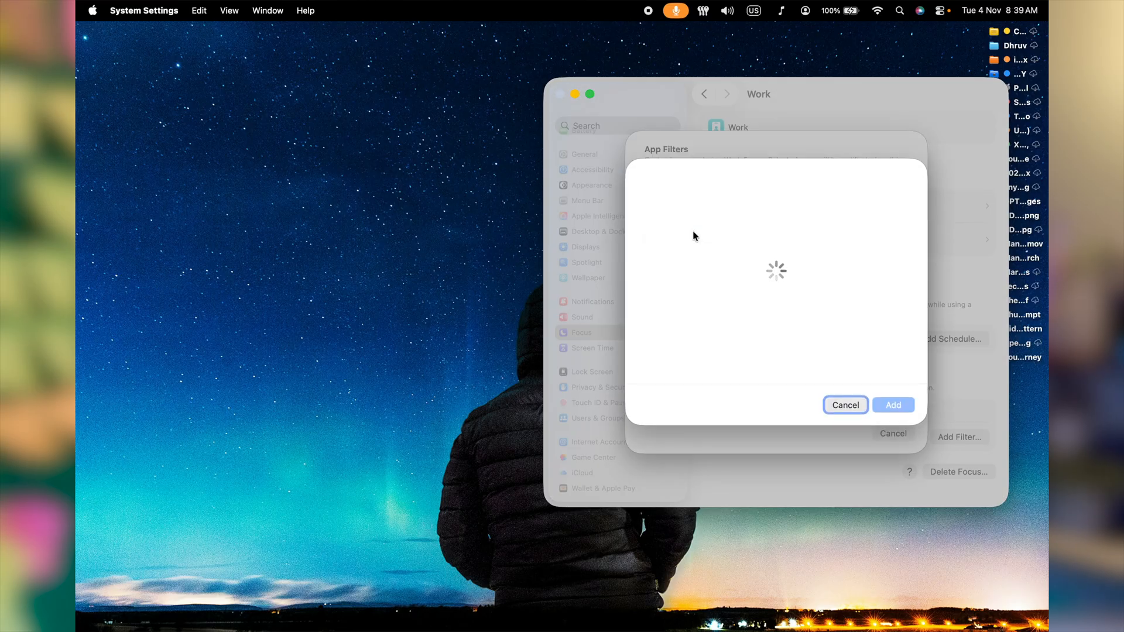